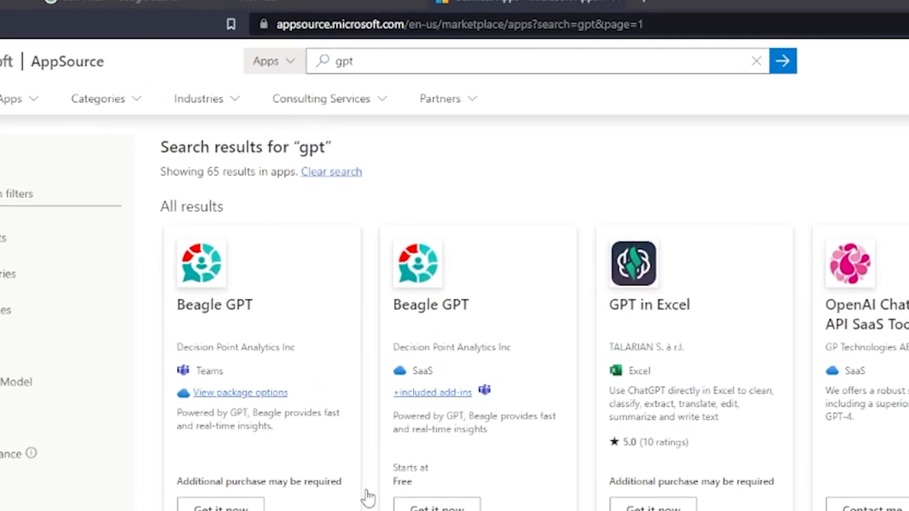
- Get the GPT in Excel add-in from the AppSource 'gpt' search results
scroll("down", 3)
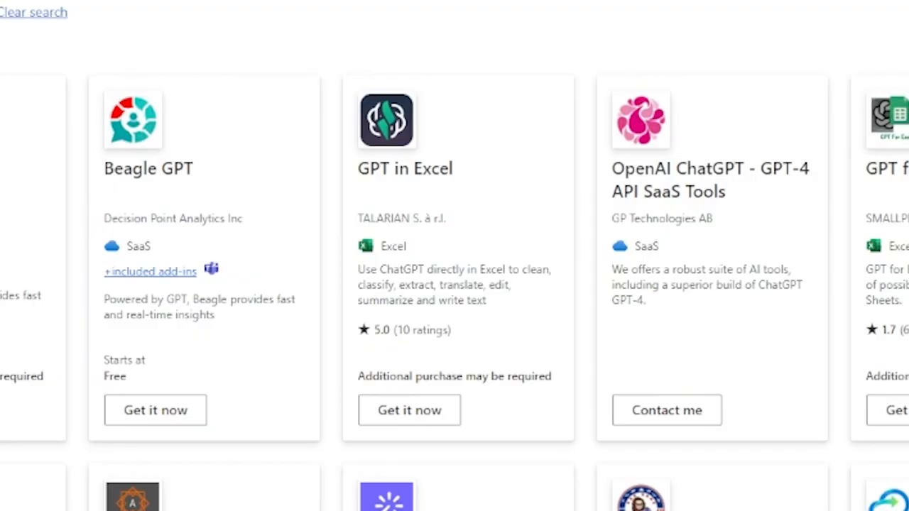
mouse_move(451, 284)
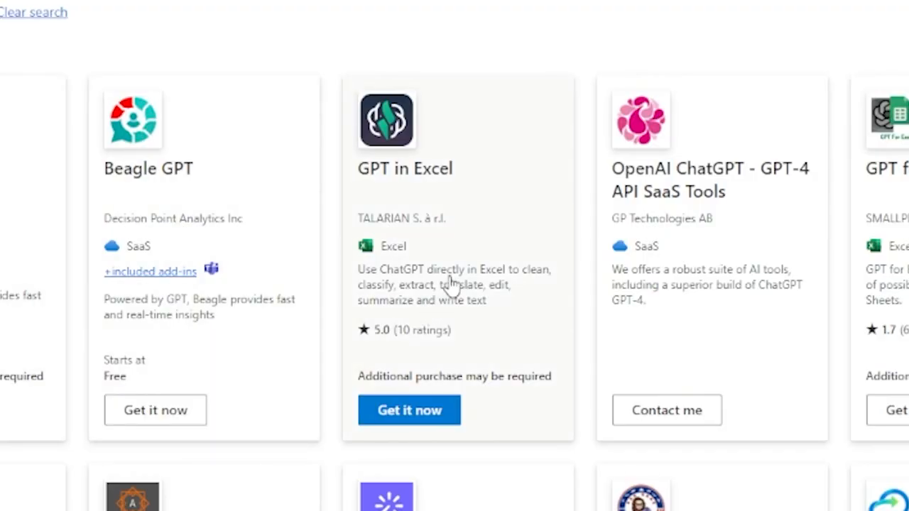
left_click(409, 410)
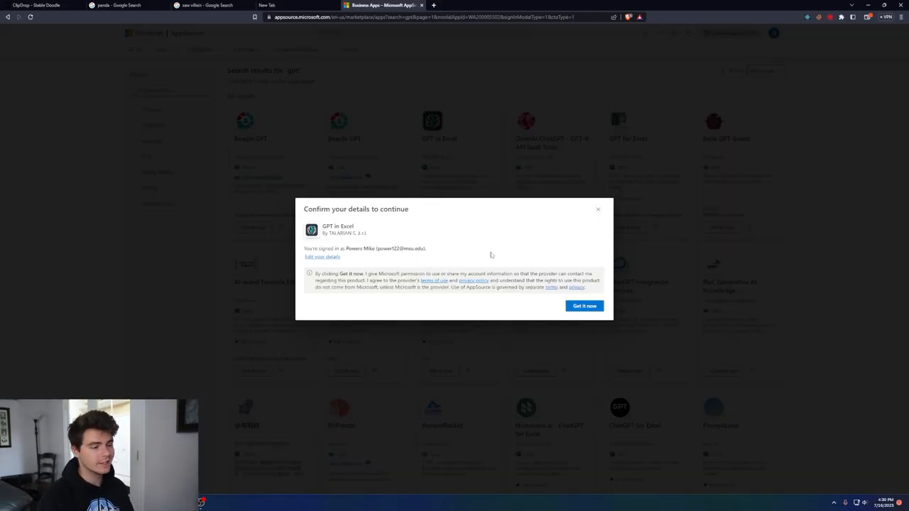
left_click(584, 306)
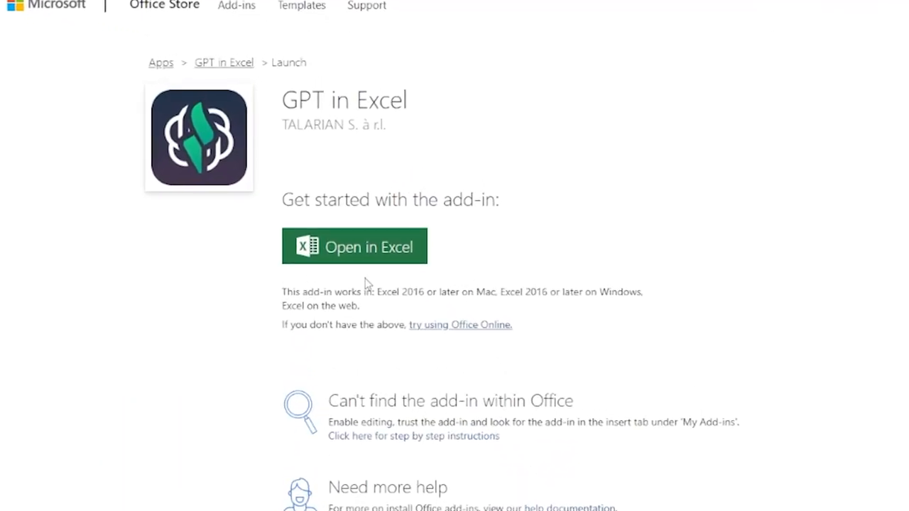
- Open GPT in Excel in Excel and accept its terms and permissions
left_click(355, 246)
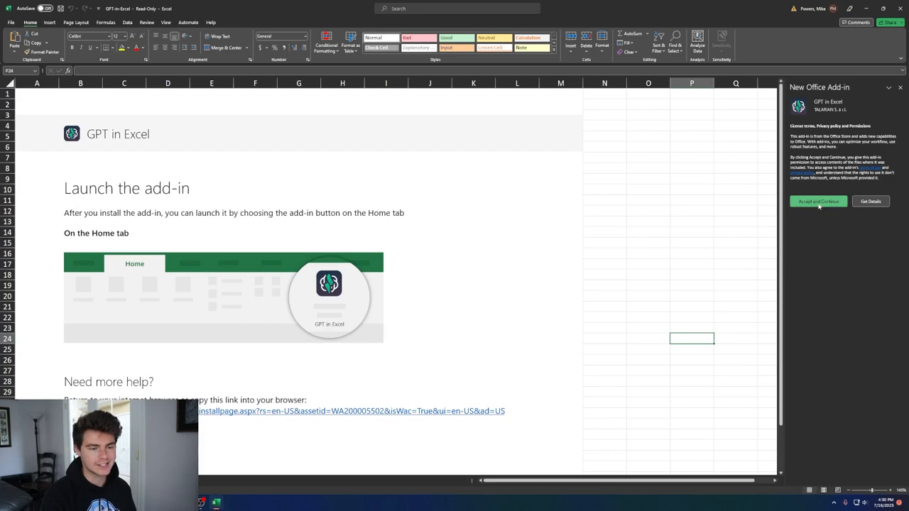
left_click(818, 201)
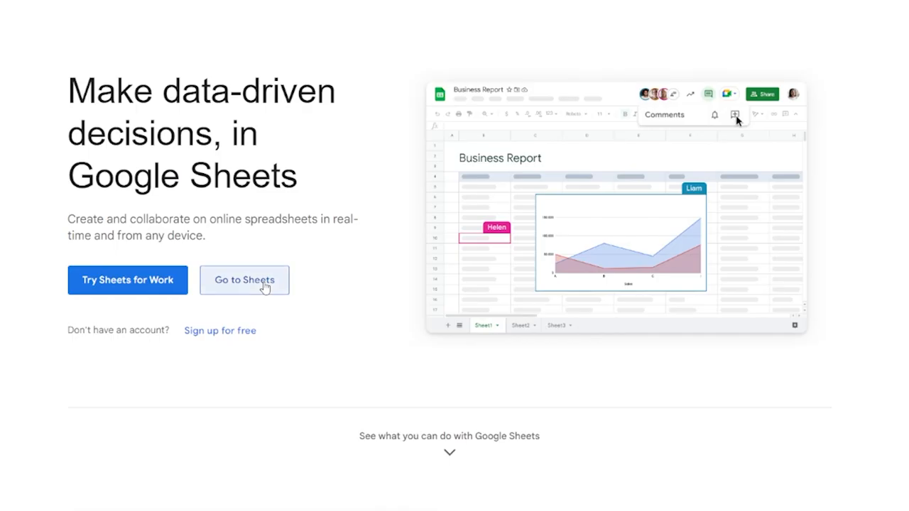
- Open a blank sheet and confirm GPT for Sheets and Docs is installed via Get add-ons
left_click(244, 280)
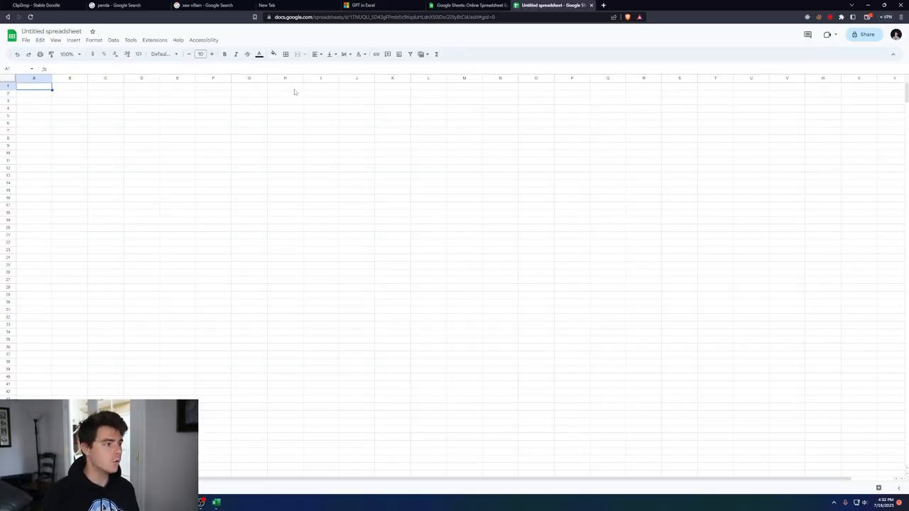
left_click(155, 39)
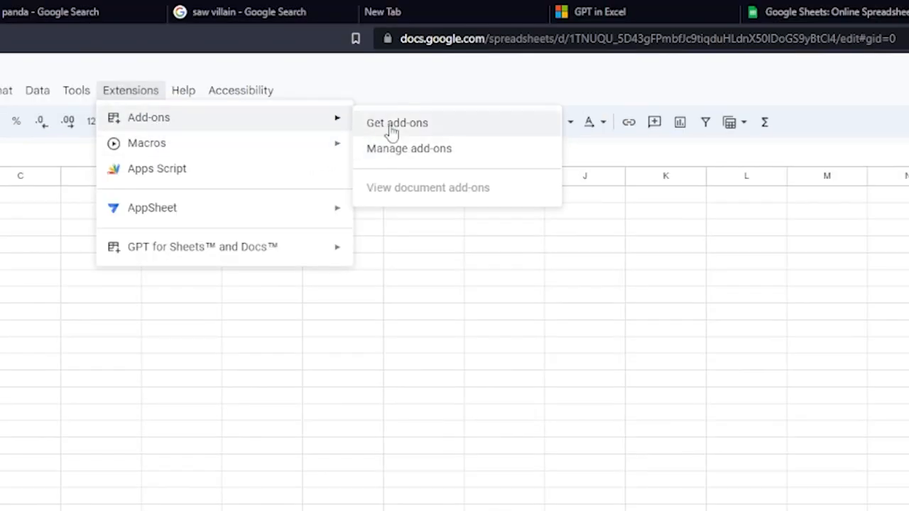
left_click(396, 123)
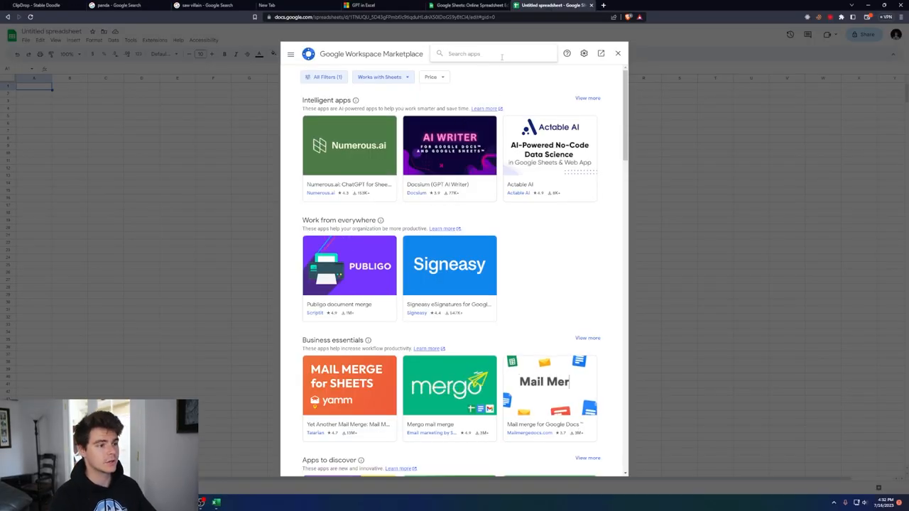
type("gpt")
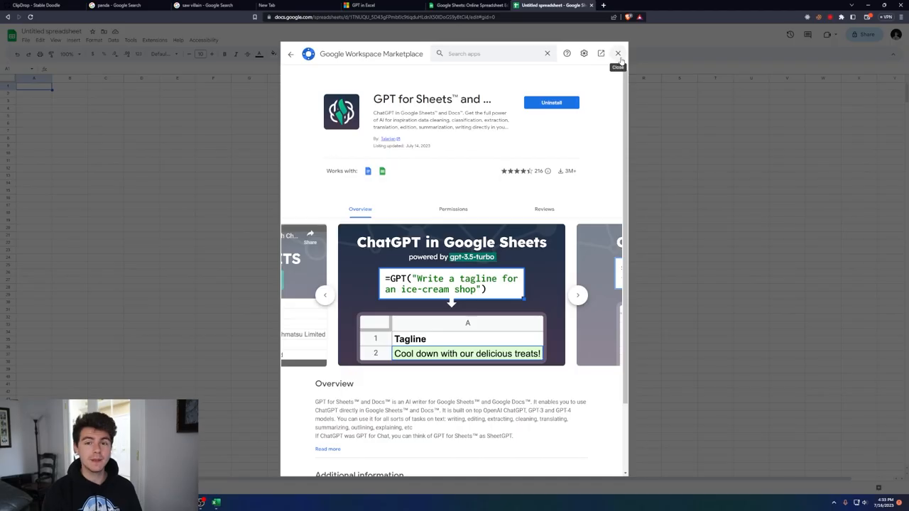
left_click(618, 53)
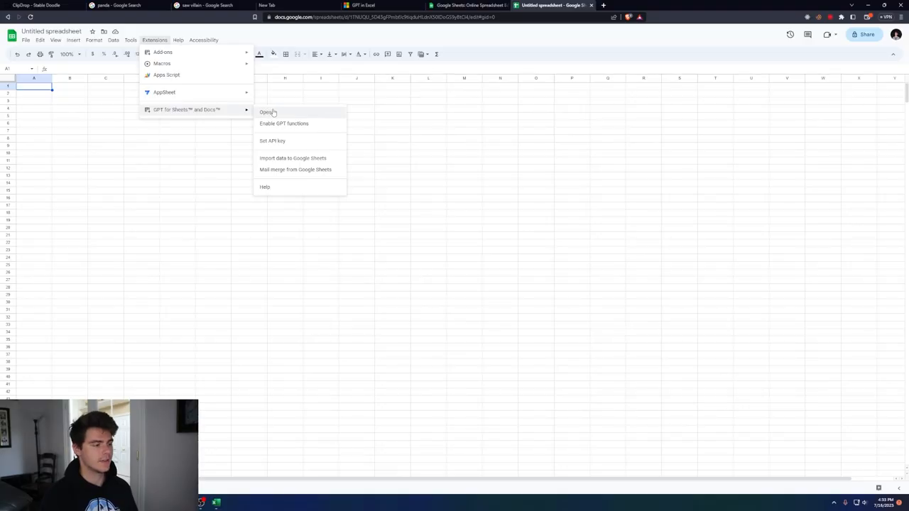
- Create and copy an OpenAI secret API key named 'GPT For Sheets'
left_click(273, 141)
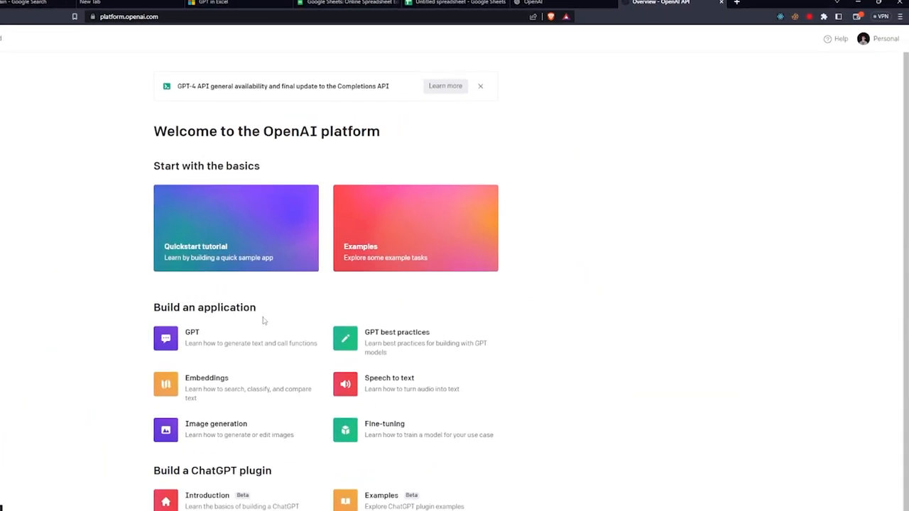
left_click(877, 39)
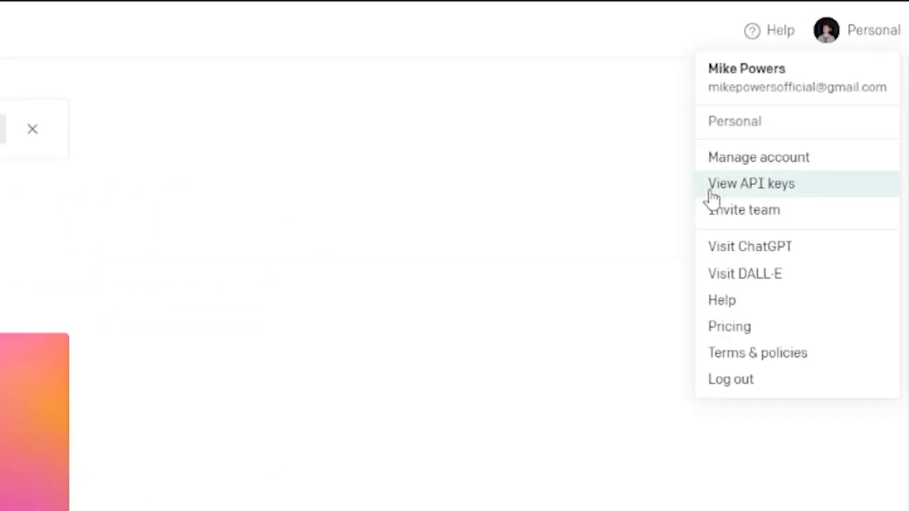
mouse_move(753, 193)
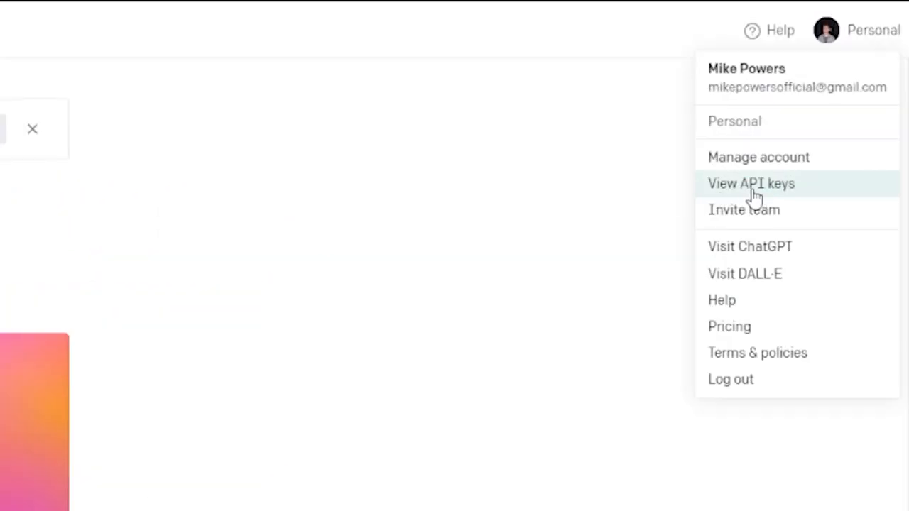
left_click(750, 183)
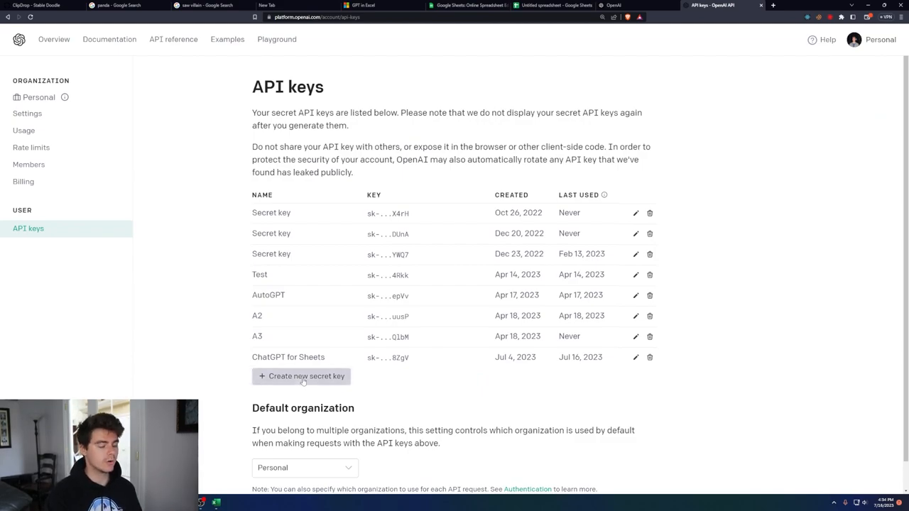
left_click(301, 376)
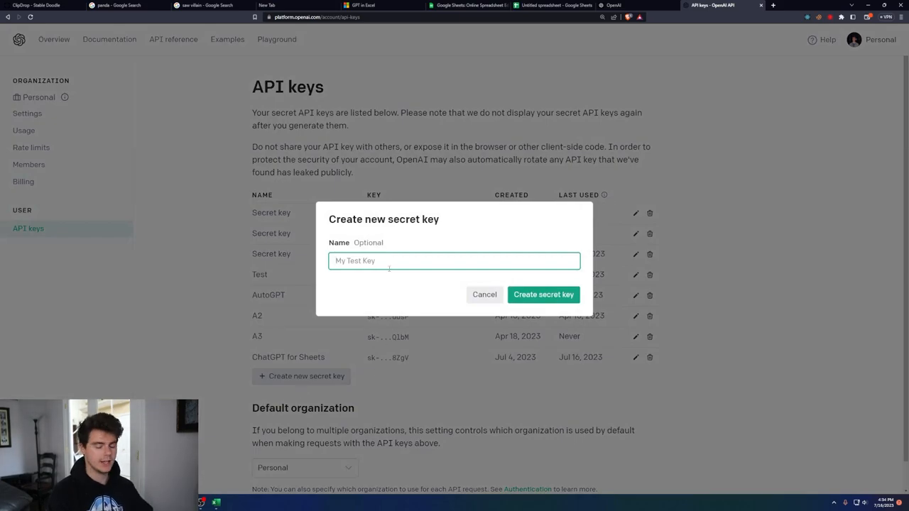
type("GPT F")
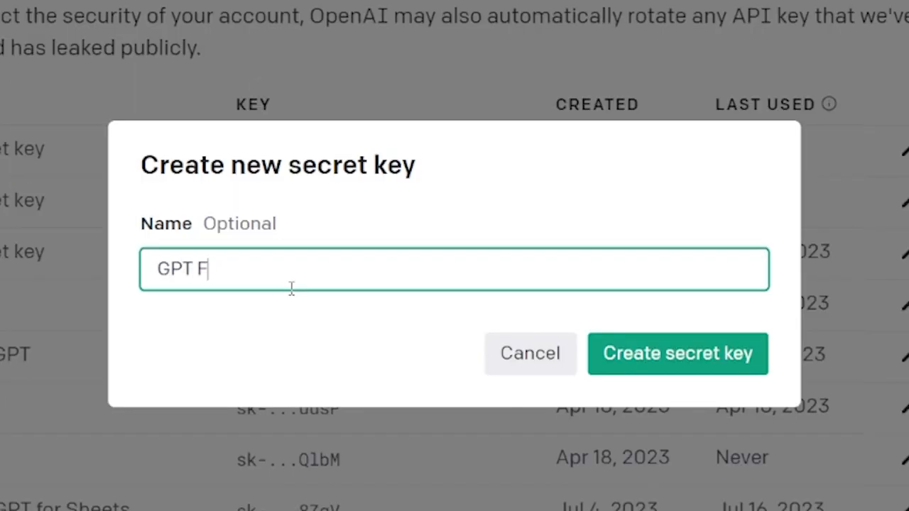
type("or Sheets")
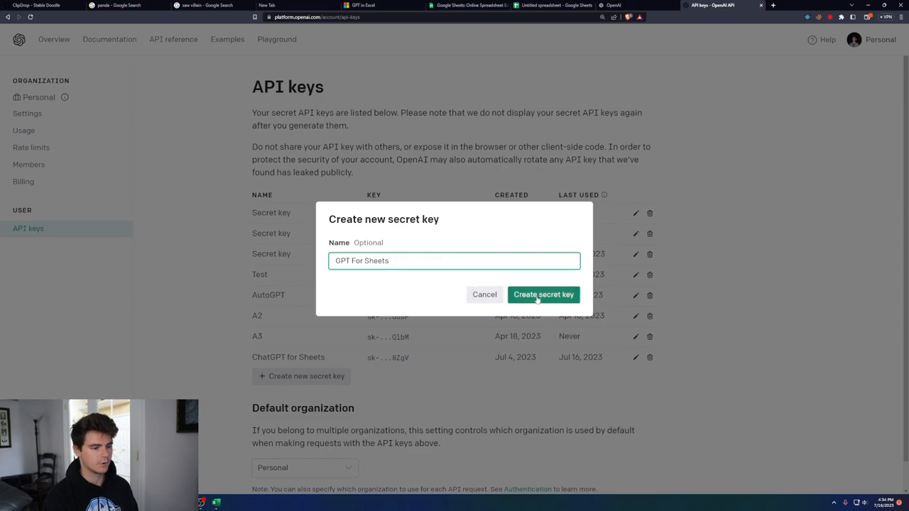
left_click(544, 295)
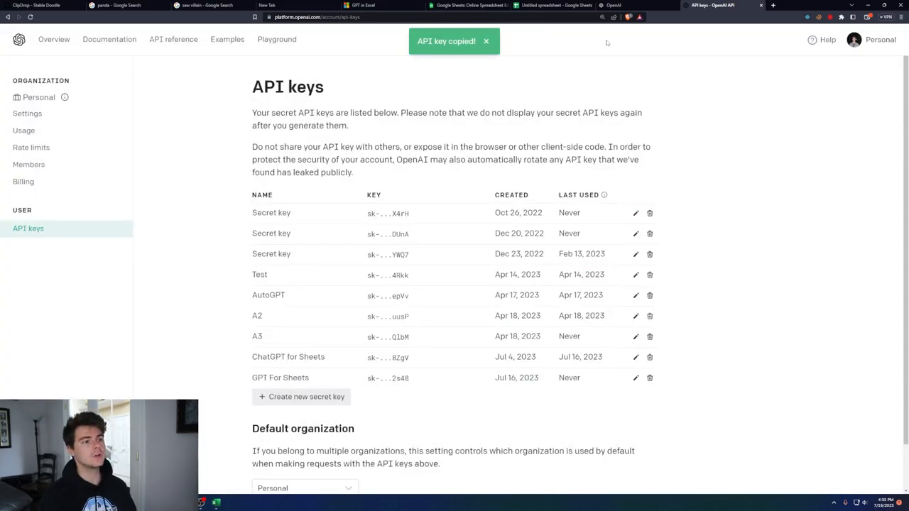
- Paste and save the OpenAI API key in the GPT for Sheets sidebar, then close it
left_click(554, 5)
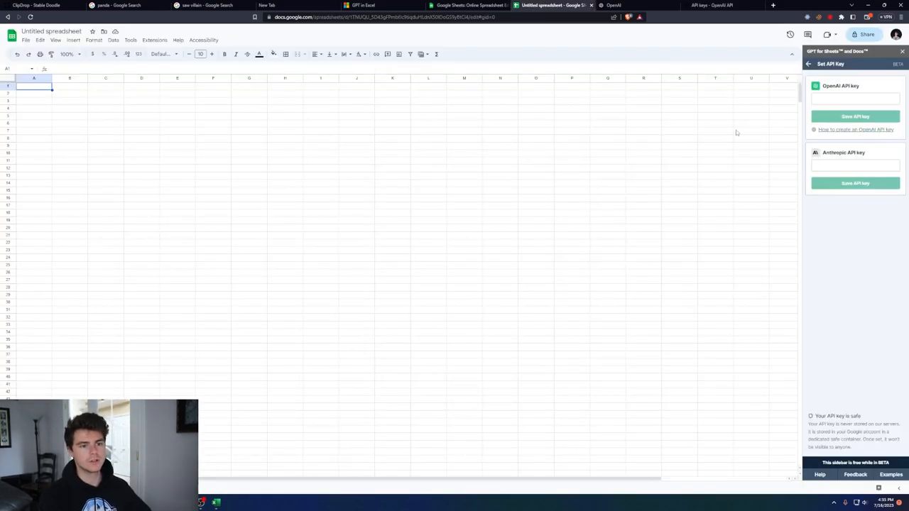
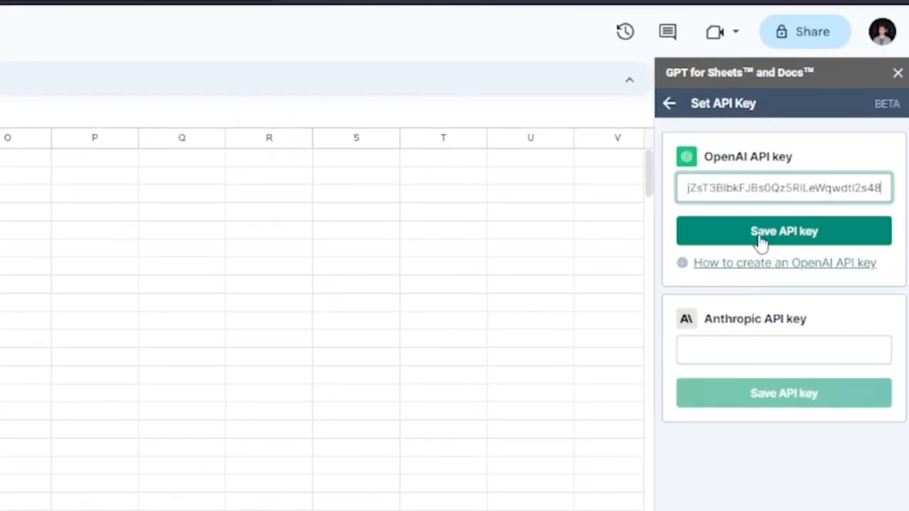
left_click(783, 231)
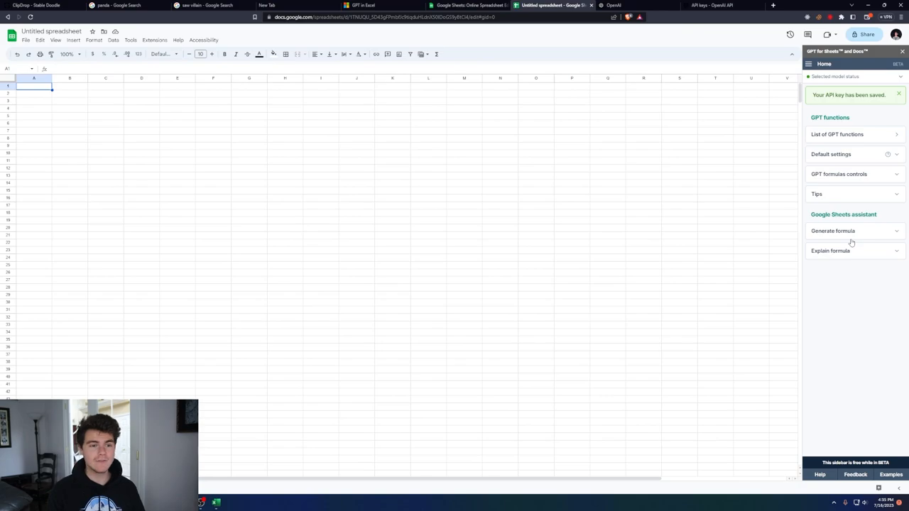
left_click(899, 93)
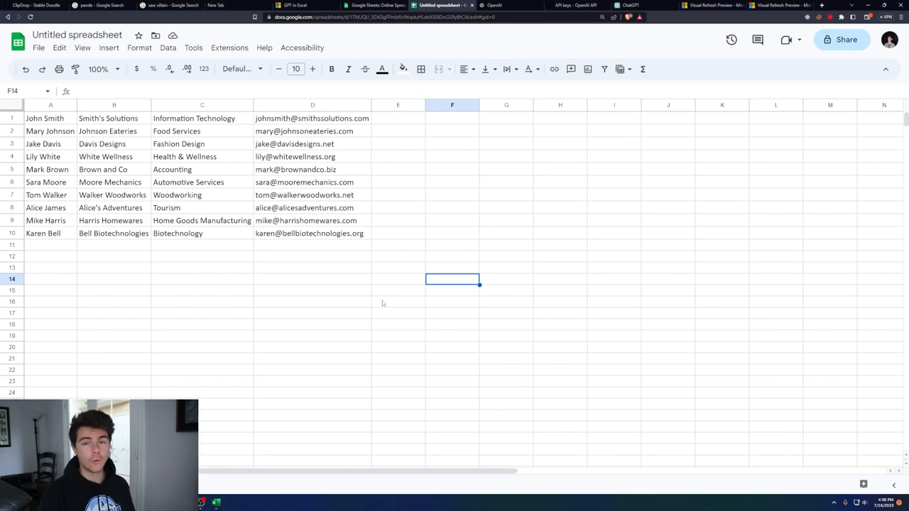
- Type =CONCATENATE("write a cold email to ", B1, ...) with company and industry into E1
left_click(398, 118)
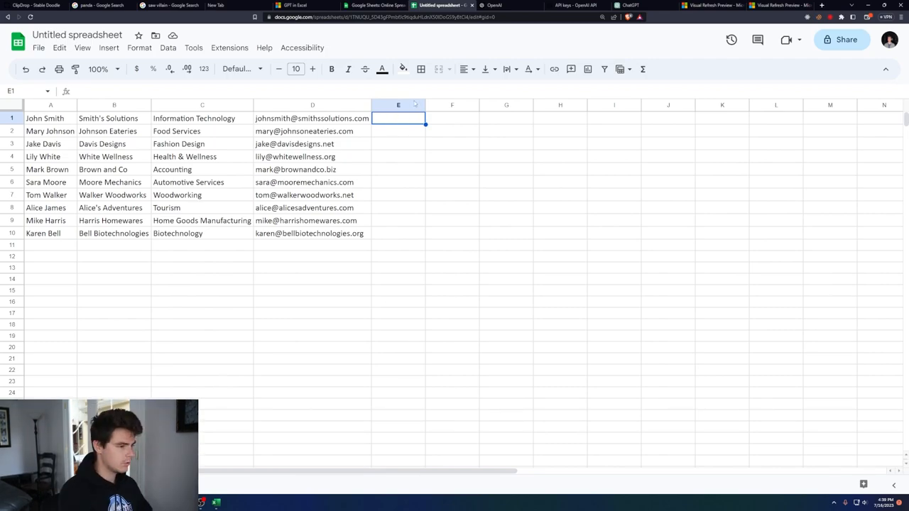
type("=CONCATENATE(")
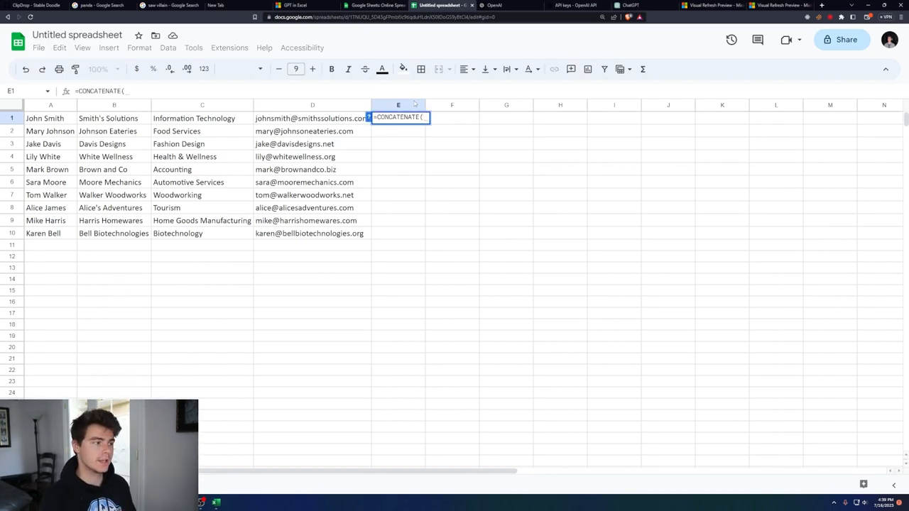
mouse_move(300, 34)
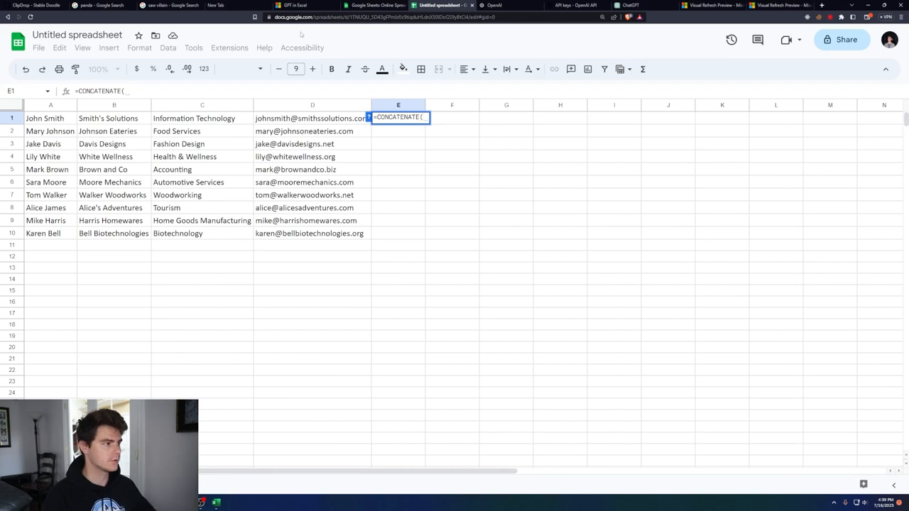
type("\"write a cold email")
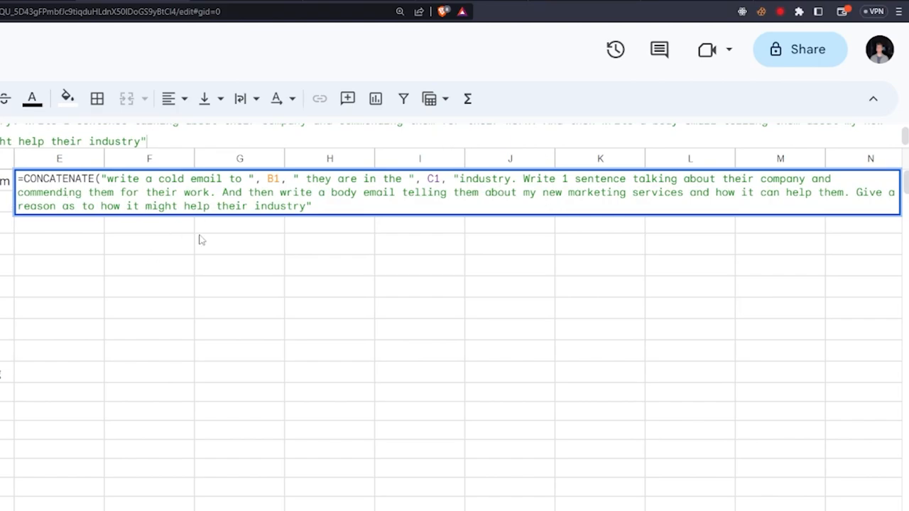
mouse_move(412, 250)
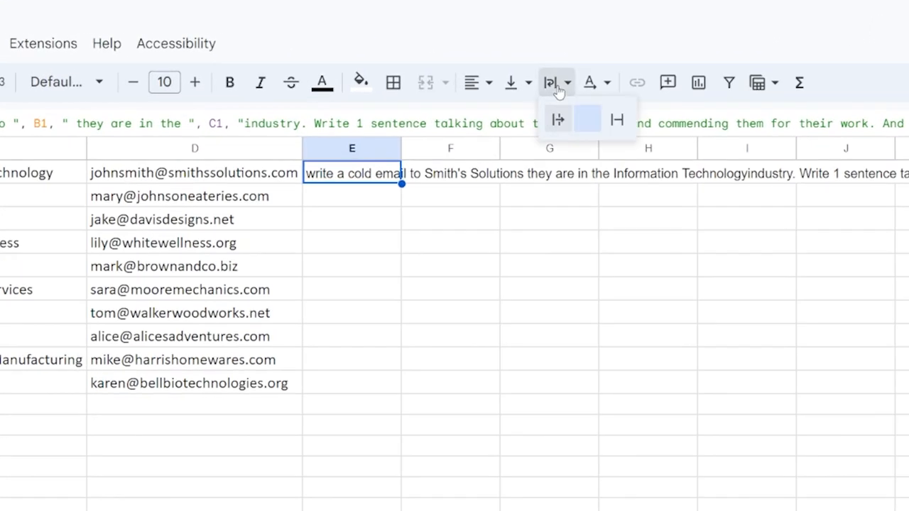
mouse_move(616, 119)
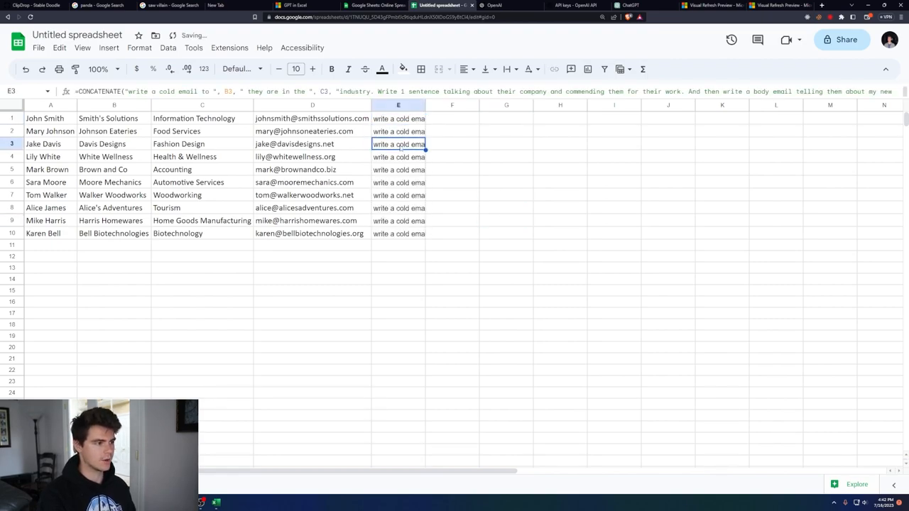
- Fill the cold-email prompt formula from E1 down to E10
left_click(397, 156)
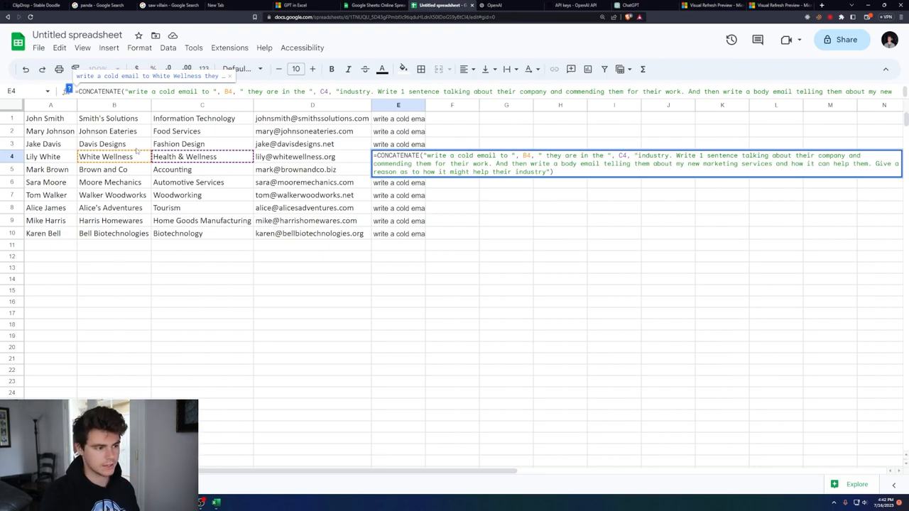
- Enter =gpt(E1) in F1 to generate the Smith's Solutions cold email
left_click(451, 117)
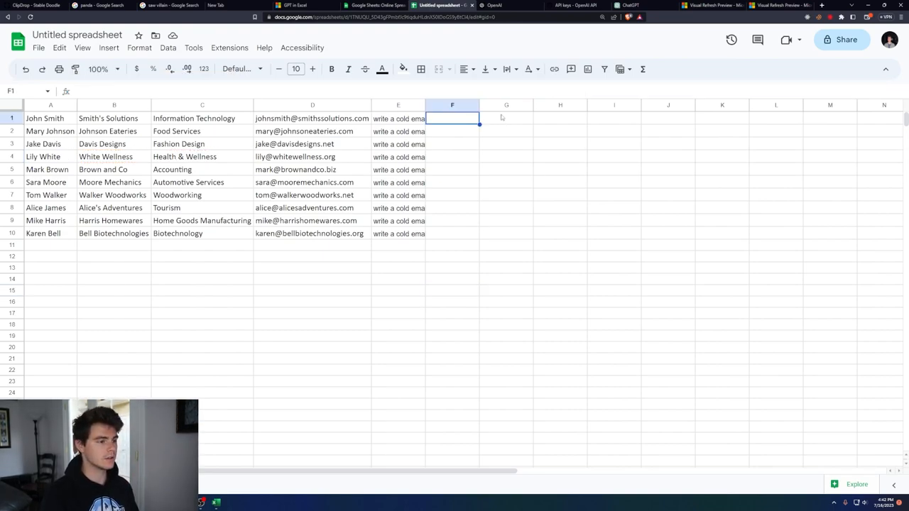
type("=g")
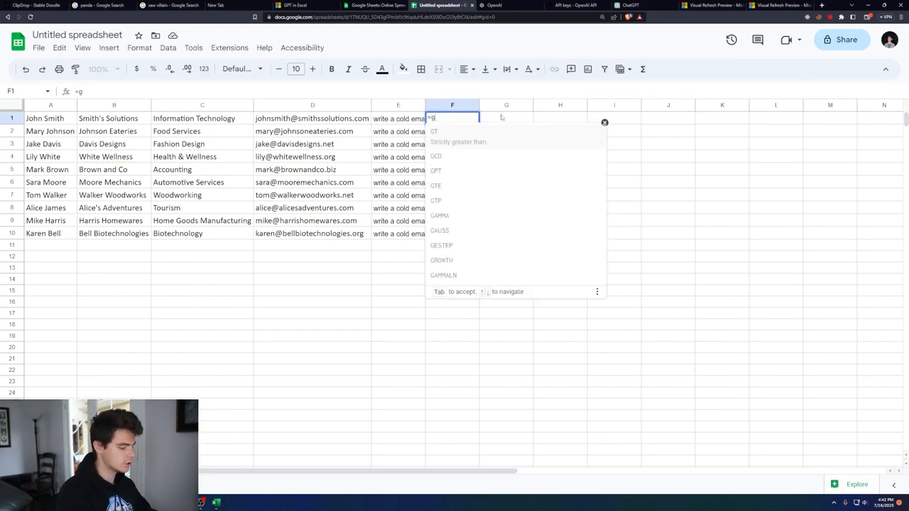
type("pt(")
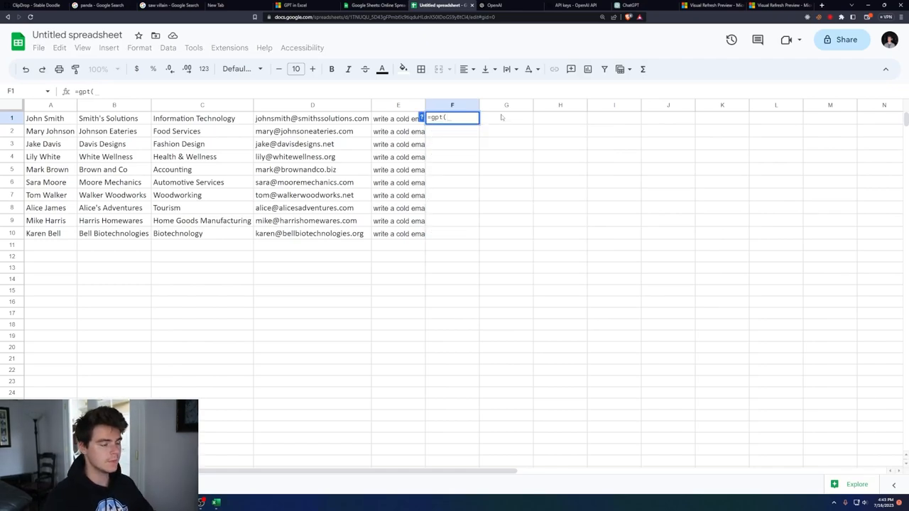
left_click(398, 118)
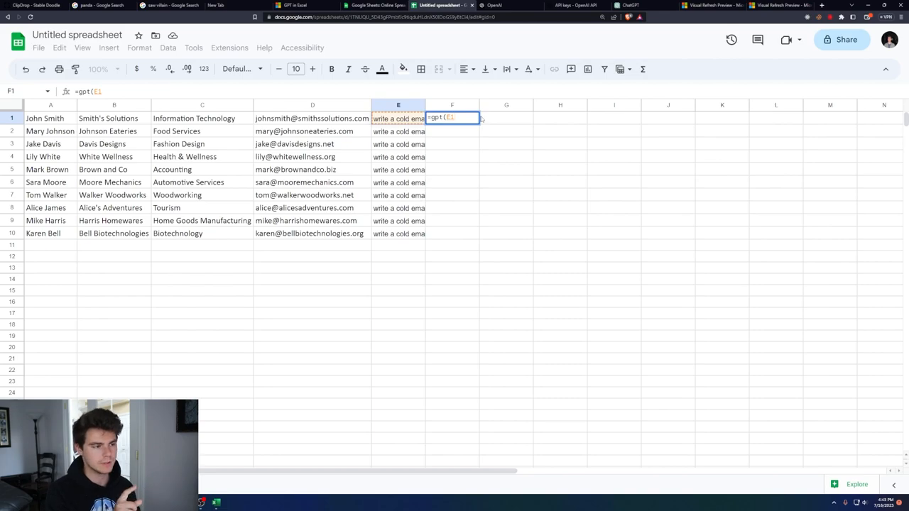
key("Return")
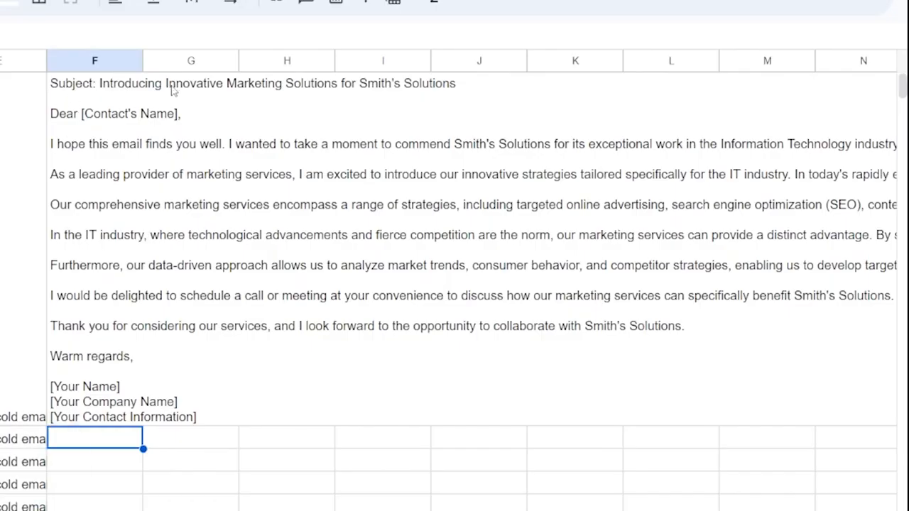
mouse_move(451, 104)
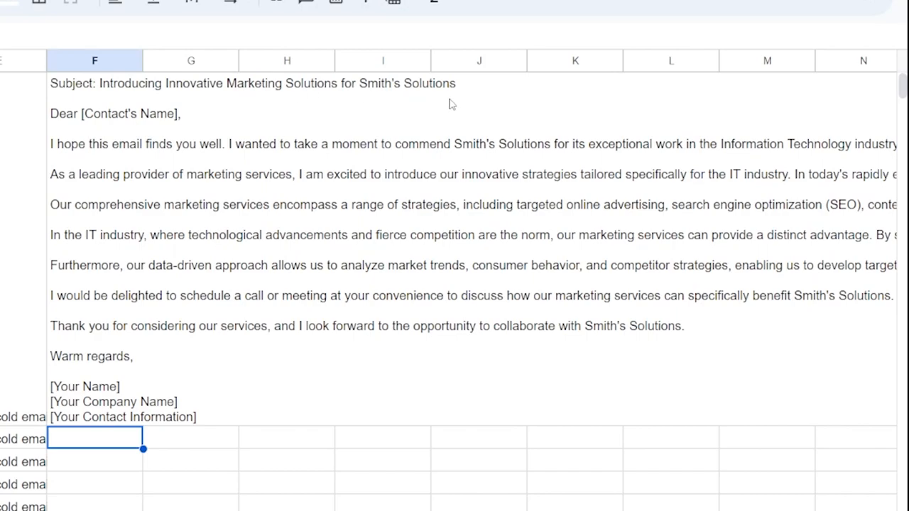
mouse_move(243, 155)
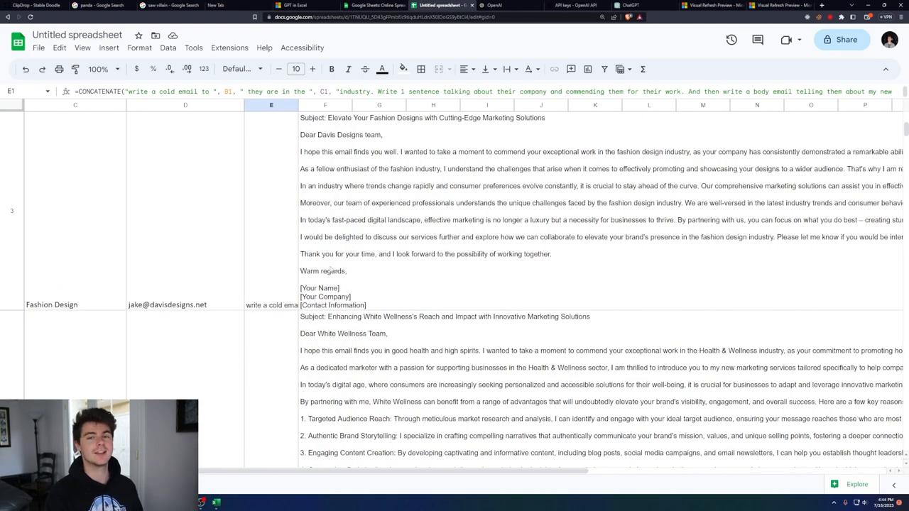
- Review the generated column F emails and inspect the Walker Woodworks formula
scroll("down", 3)
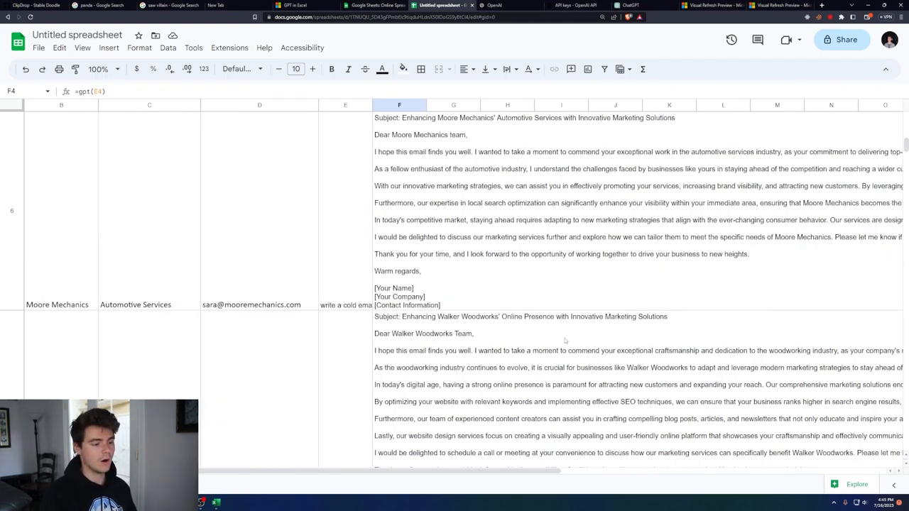
scroll("down", 3)
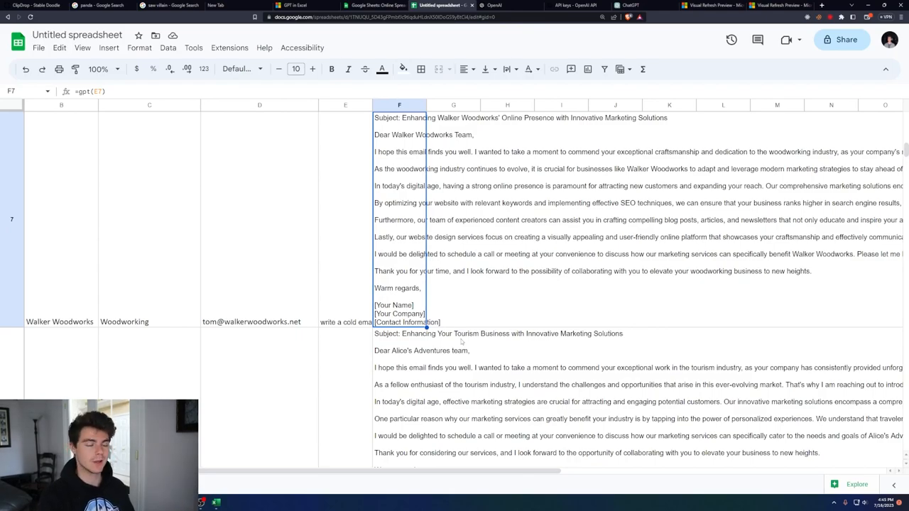
left_click(467, 5)
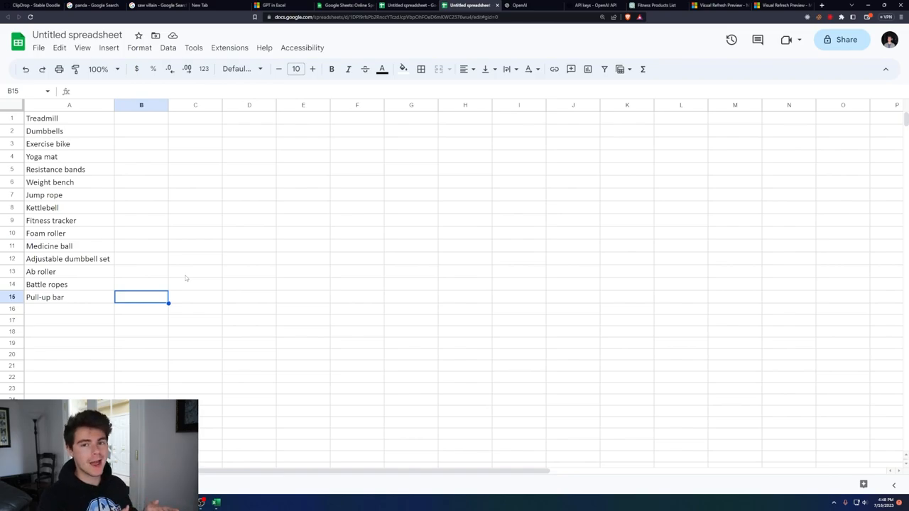
- Type =CONCATENATE("write me a product description in 1 sentence for this ", ...) into B1
left_click(140, 118)
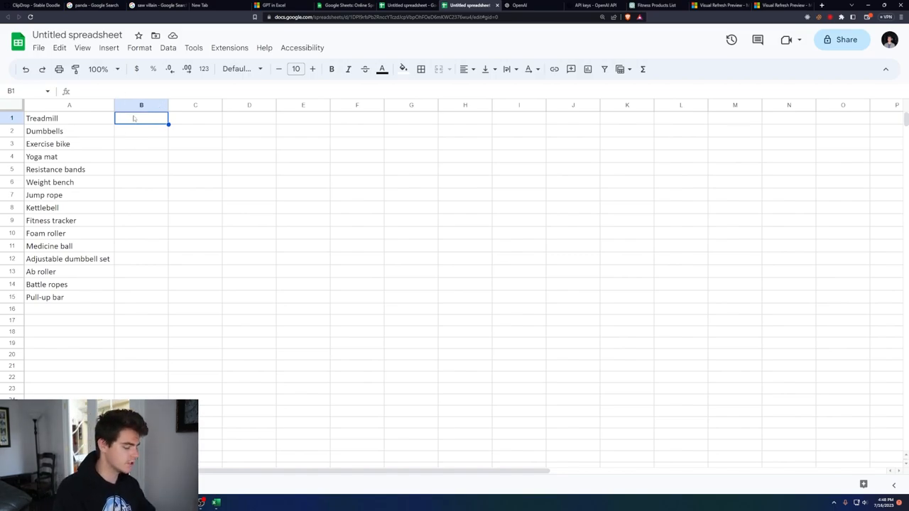
type("=CONCATENATE(\"write me a product description")
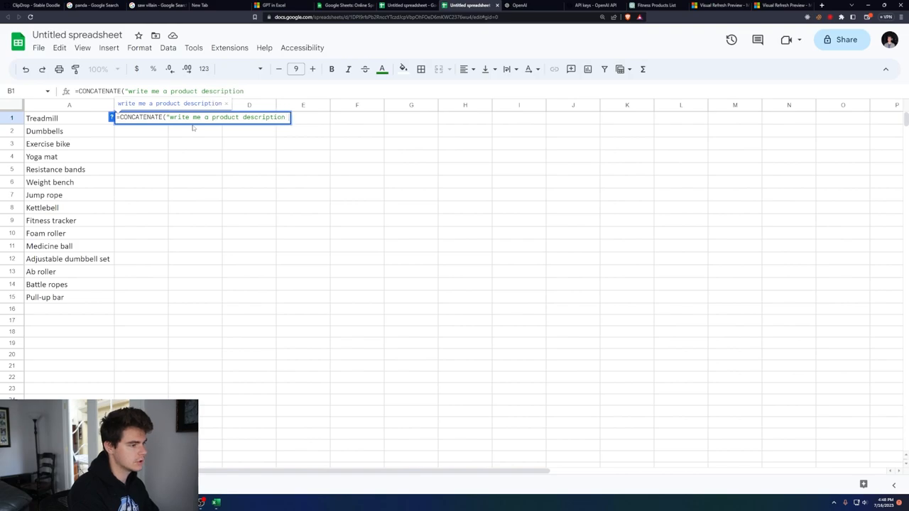
type("in 1 sentence for")
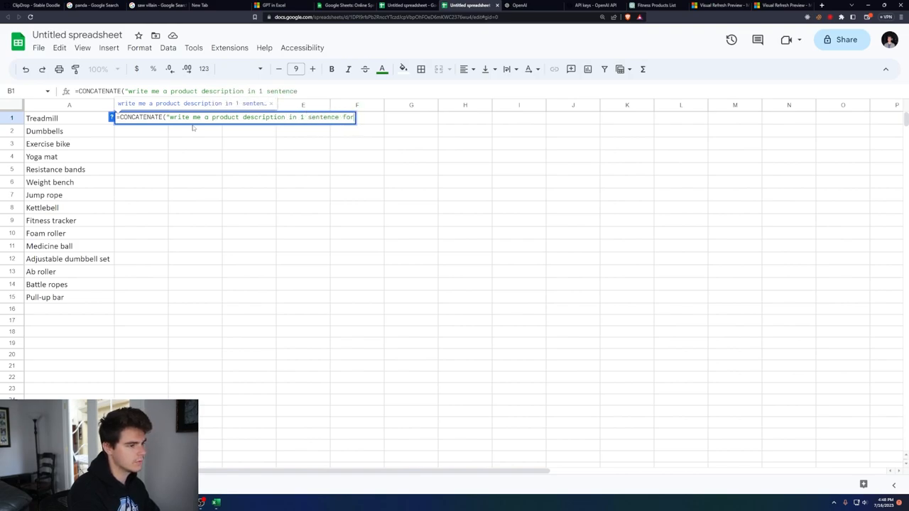
type("for this \",")
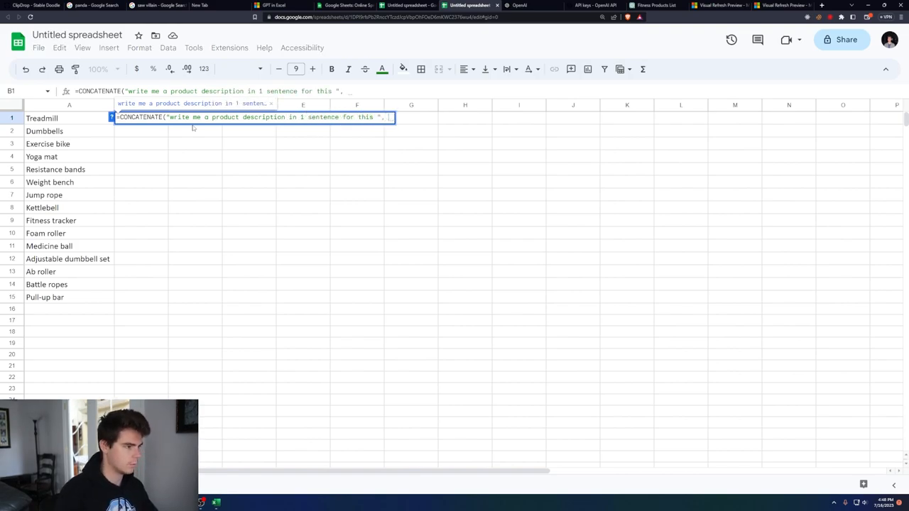
key("Return")
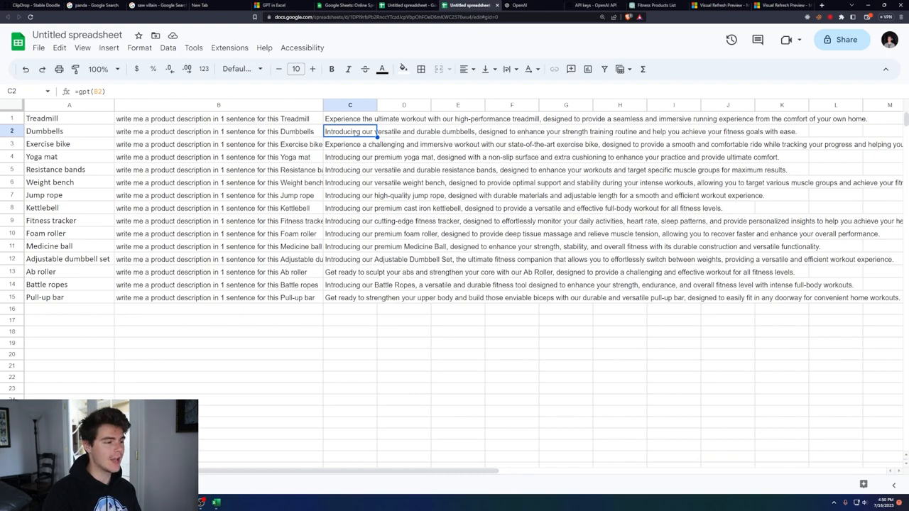
- Select the Dumbbells-to-Kettlebell descriptions and narrow the prompt and description columns
left_click_drag(349, 131, 350, 208)
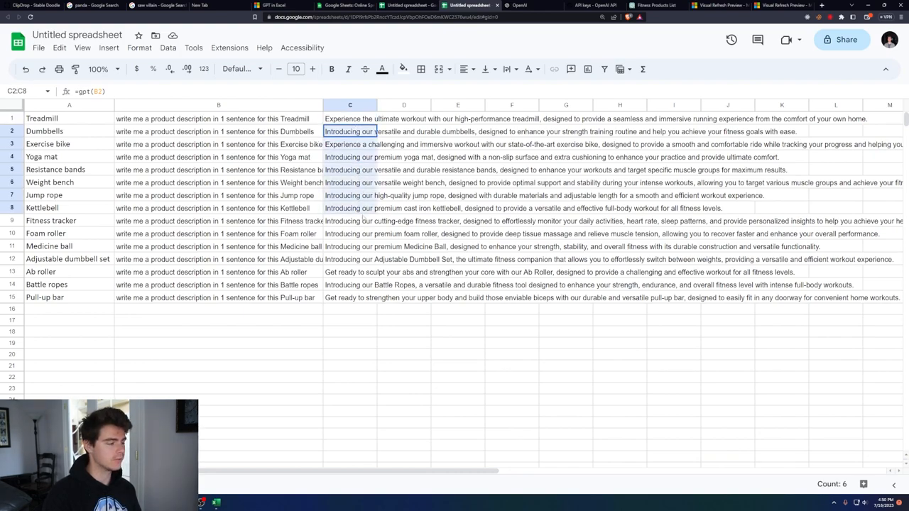
left_click(350, 247)
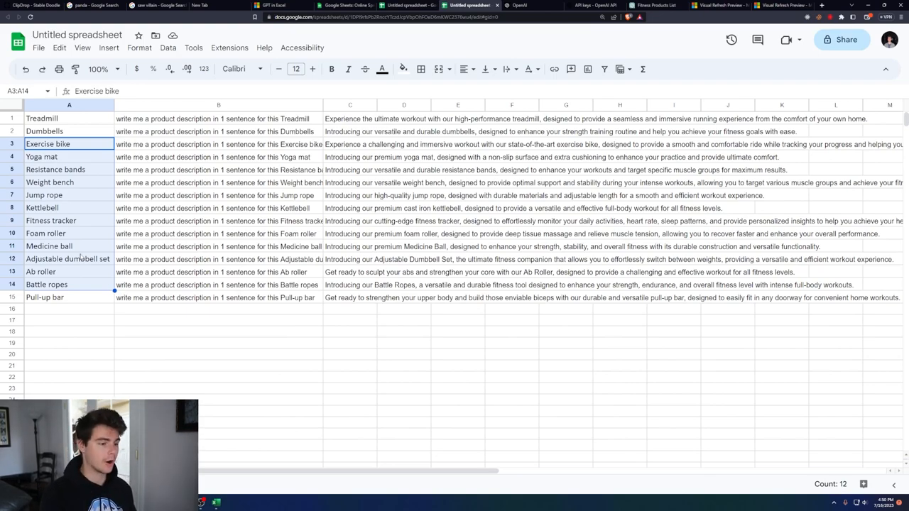
left_click(214, 156)
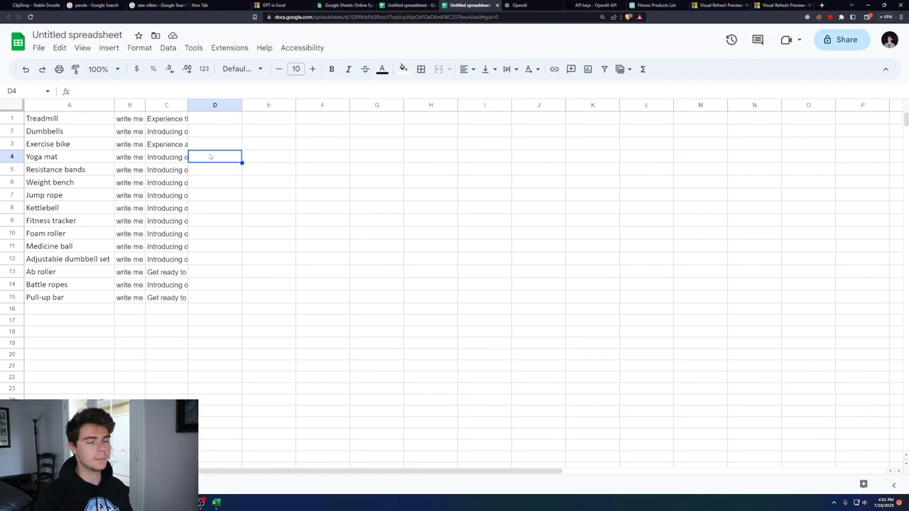
mouse_move(224, 118)
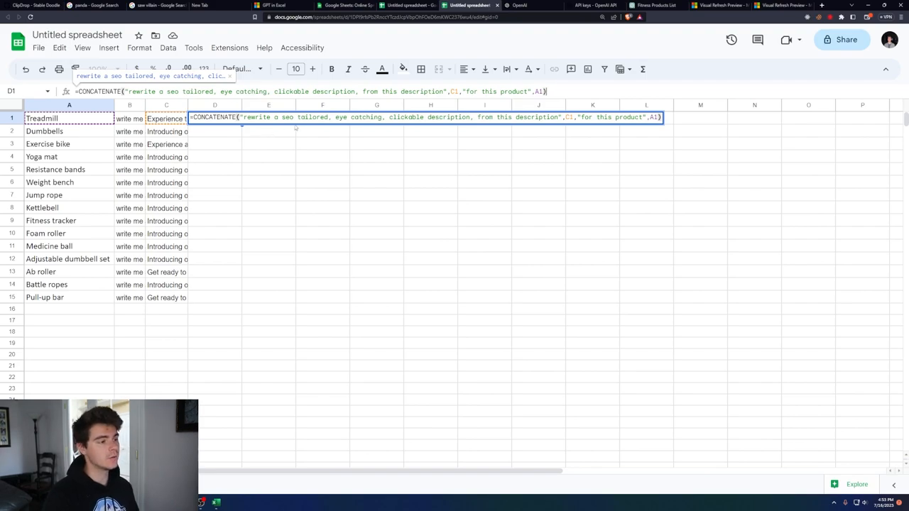
mouse_move(362, 180)
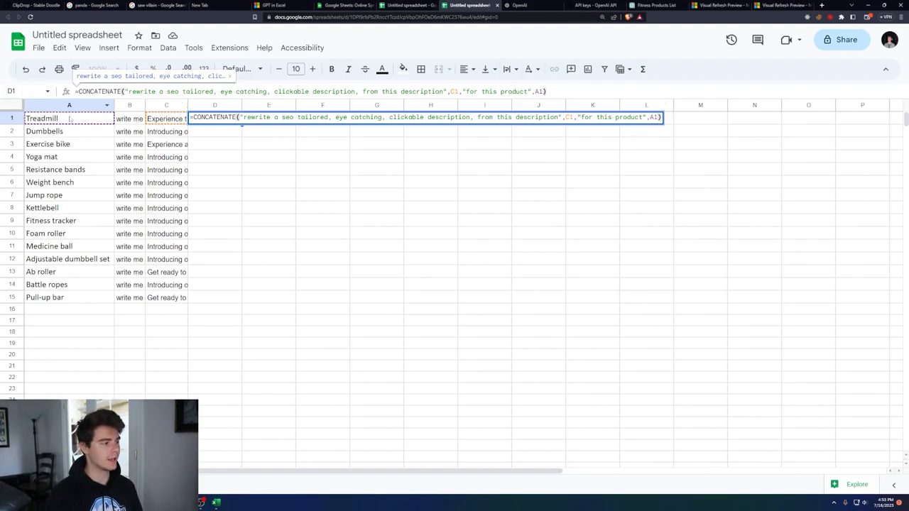
- Confirm the D1 CONCATENATE formula combining the SEO rewrite instruction, C1 description and A1 name
key("Return")
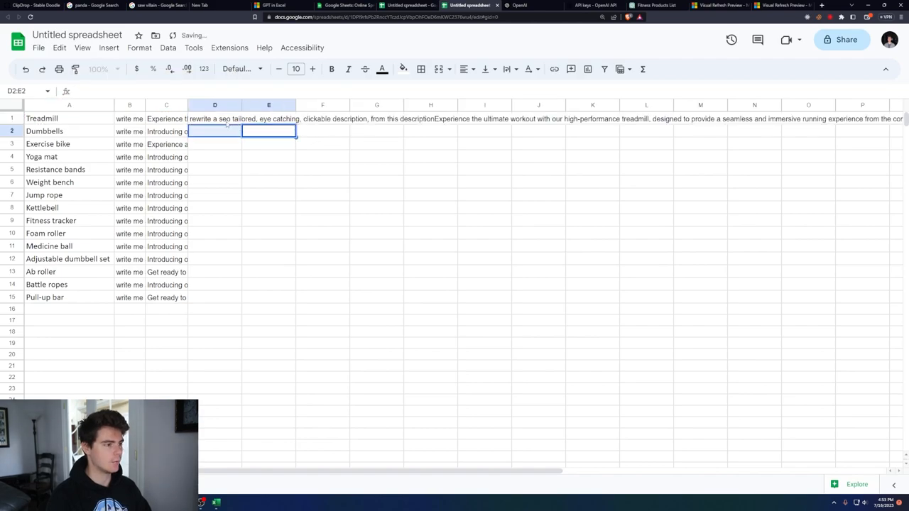
- Fill the SEO prompts down column D and run =gpt(D1) in column E for all fifteen products
left_click(214, 119)
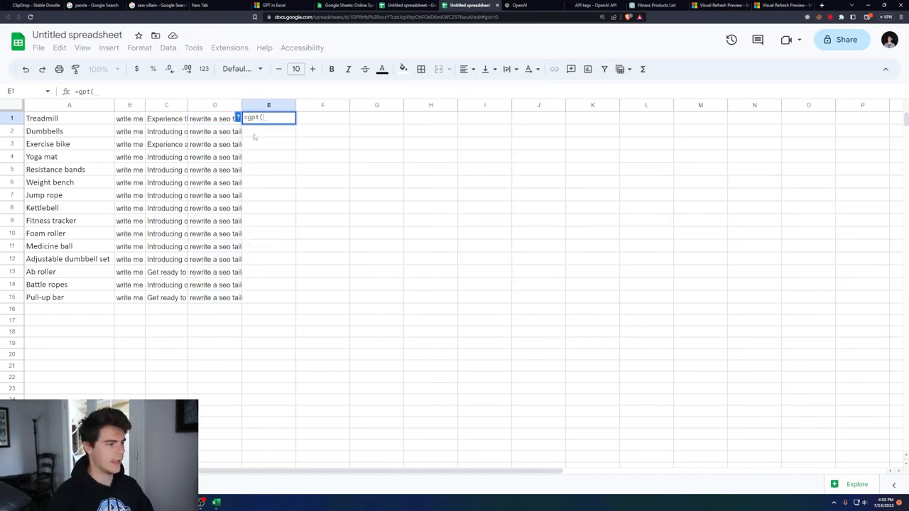
left_click(215, 119)
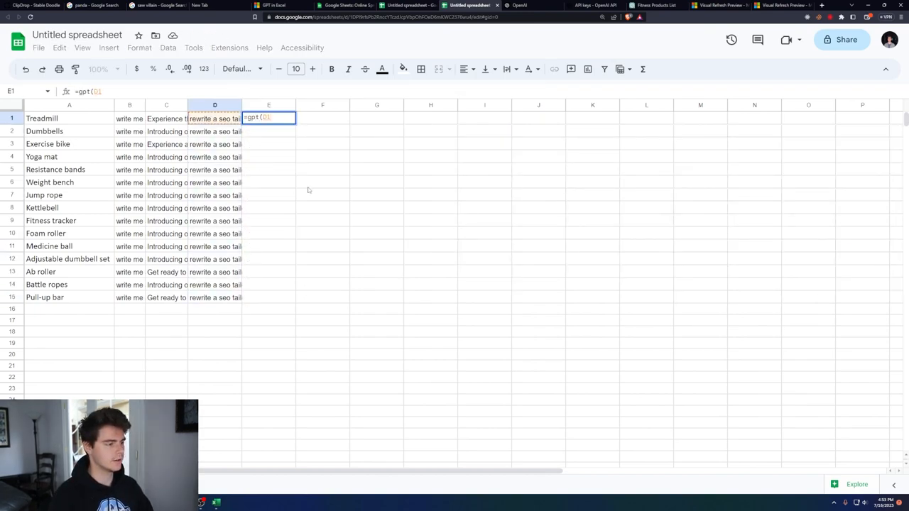
key("Return")
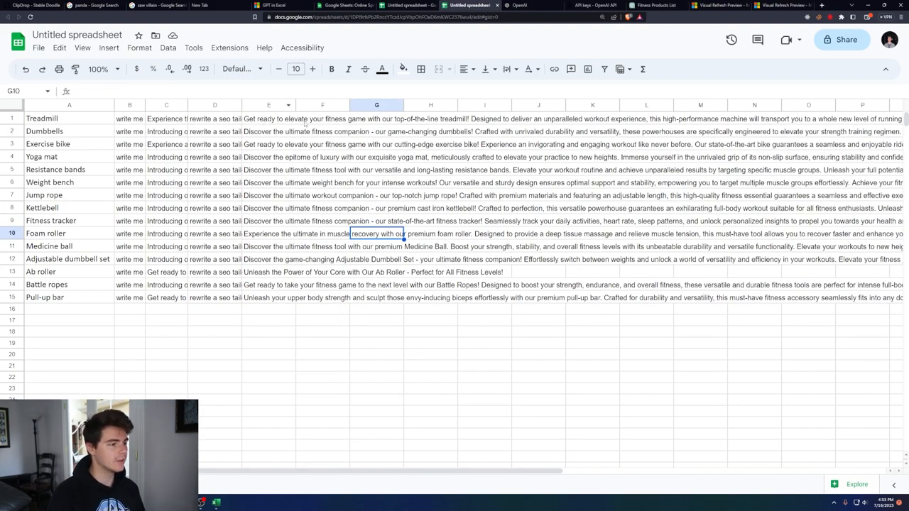
left_click(430, 118)
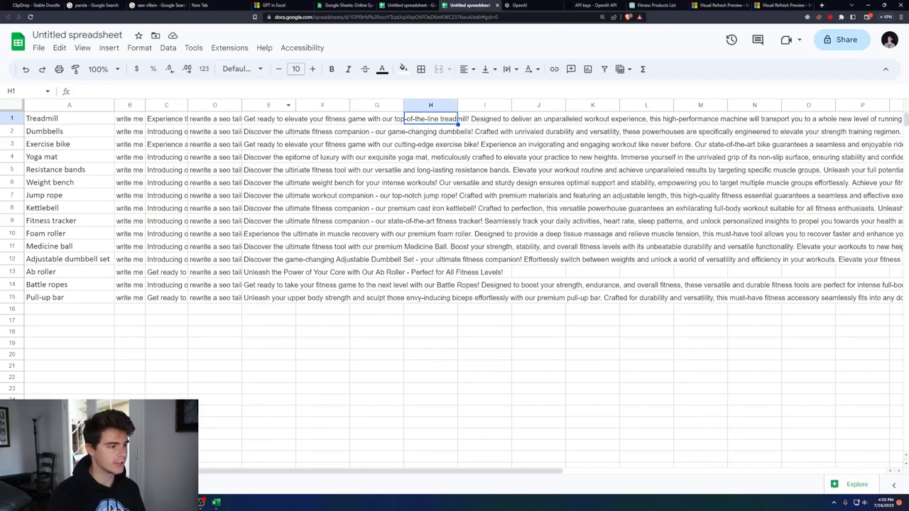
left_click(268, 130)
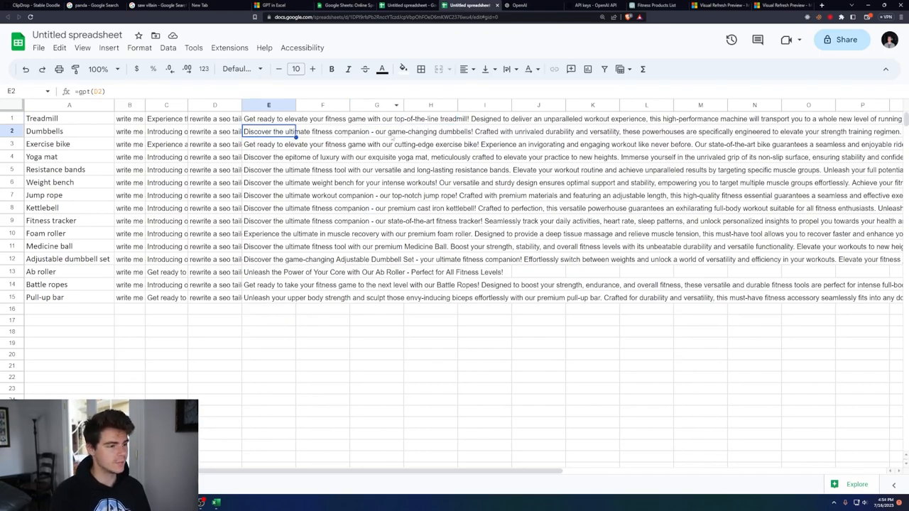
left_click(322, 194)
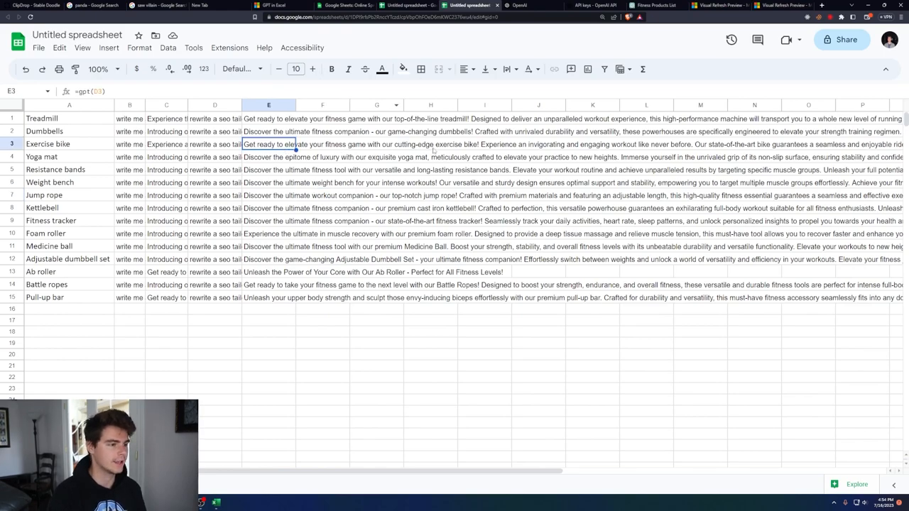
left_click(268, 157)
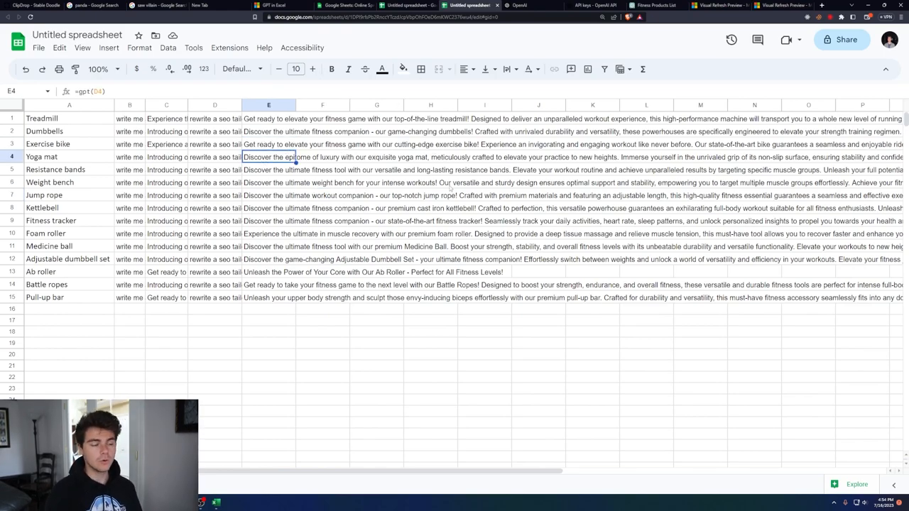